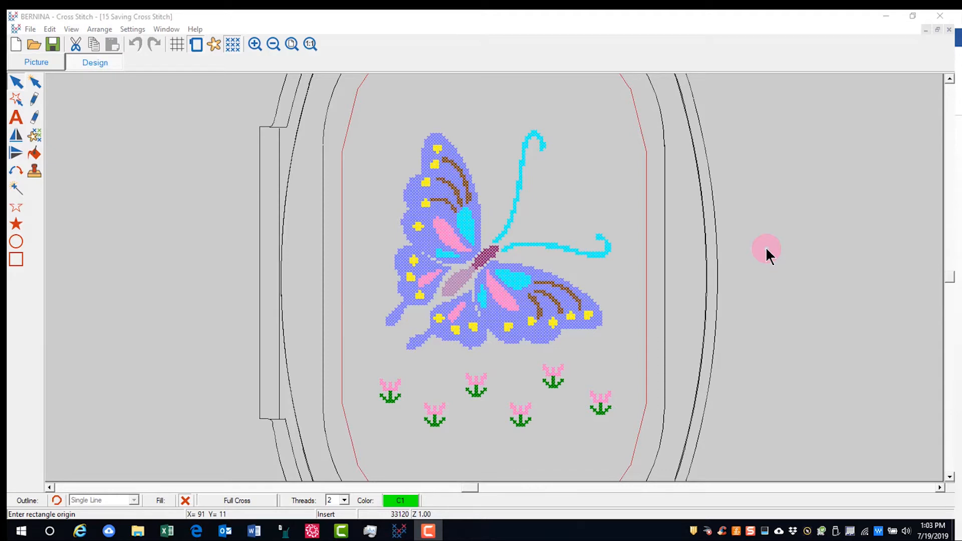
pyautogui.moveTo(147, 100)
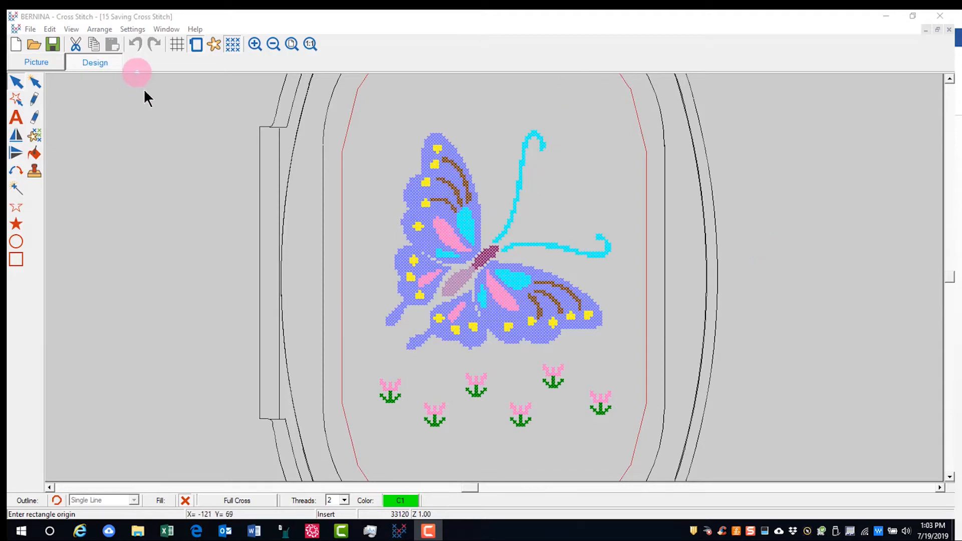
# - Save the butterfly design as '15 Saving Cross Stitch' in artista cross stitch (*.ARX) format
pyautogui.click(29, 28)
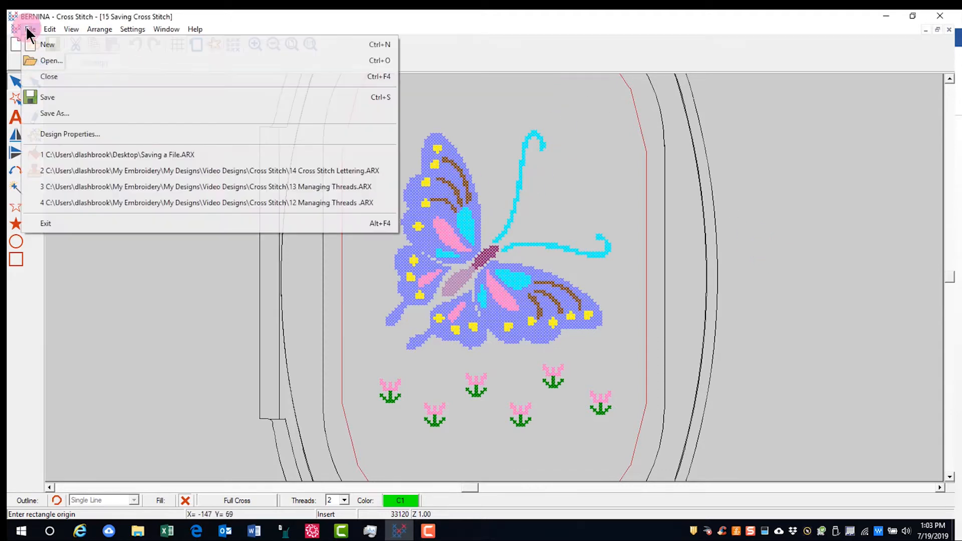
pyautogui.click(54, 112)
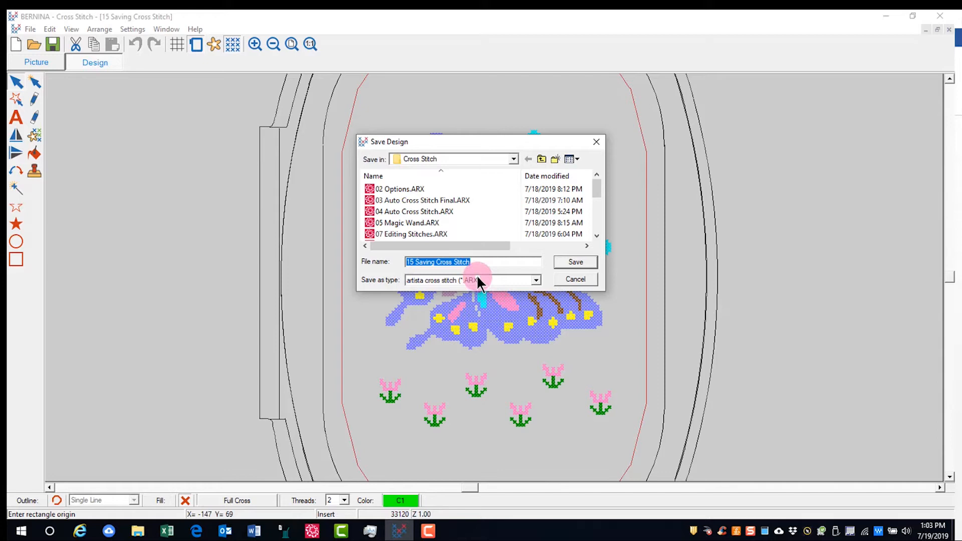
pyautogui.click(575, 263)
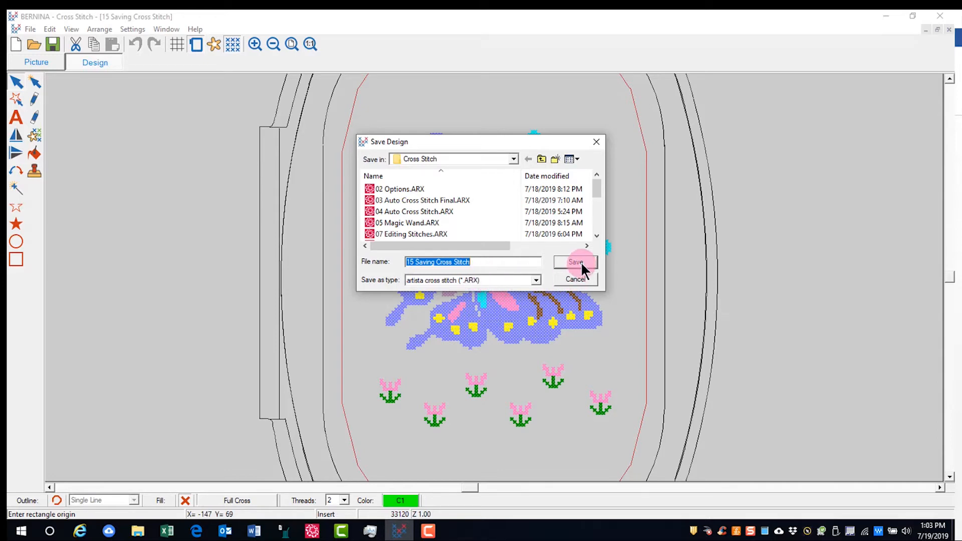
pyautogui.click(576, 262)
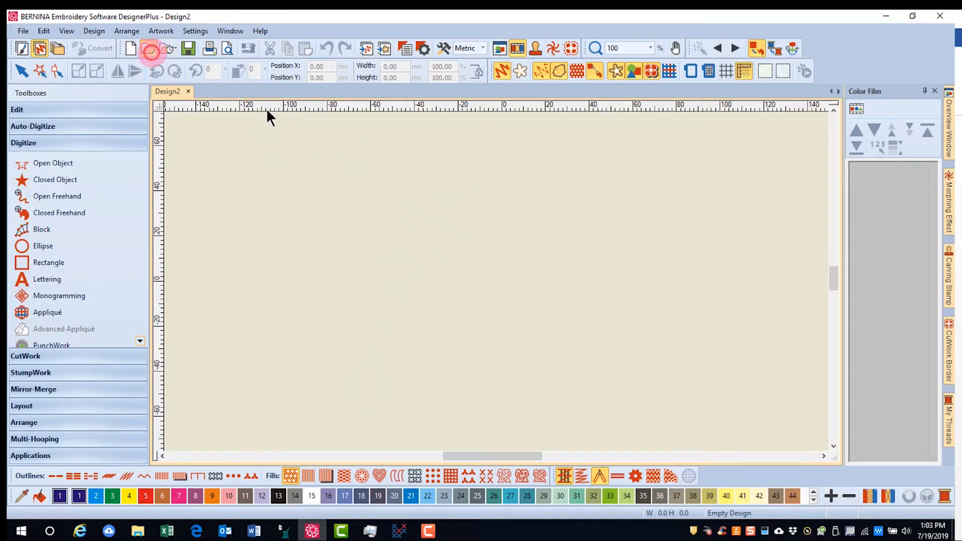
# - In Open Design, filter to BERNINA Cross Stitch (*.ARX) and select 15 Saving Cross Stitch.ARX
pyautogui.click(145, 48)
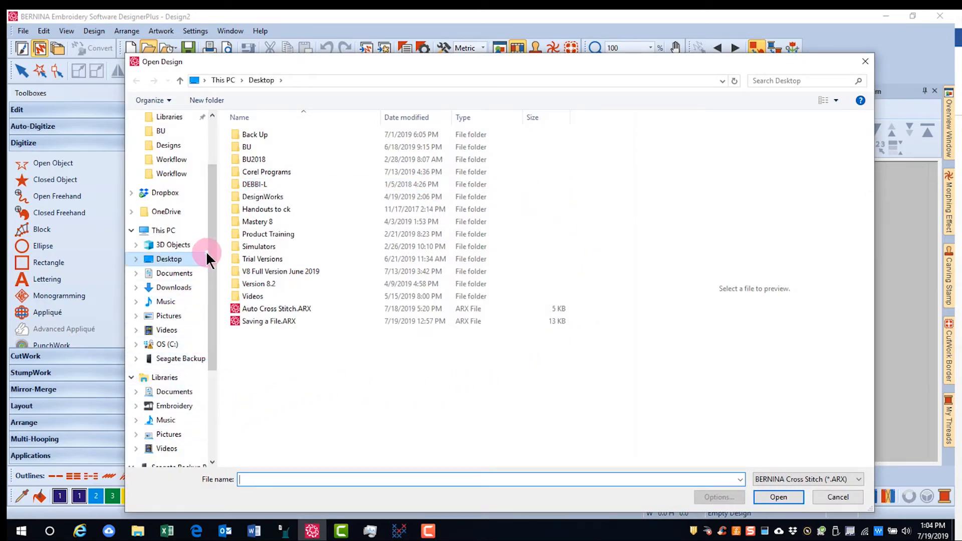
pyautogui.scroll(-3)
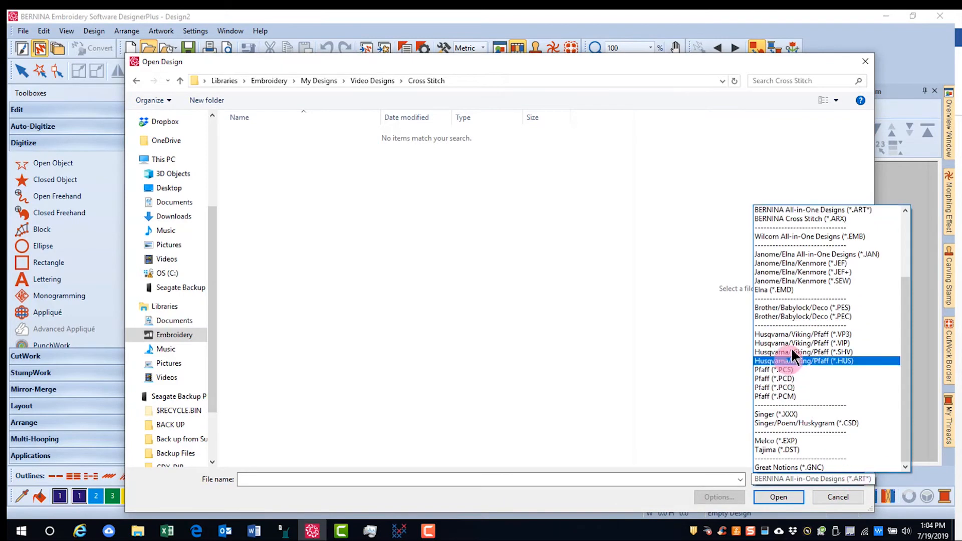
pyautogui.moveTo(828, 230)
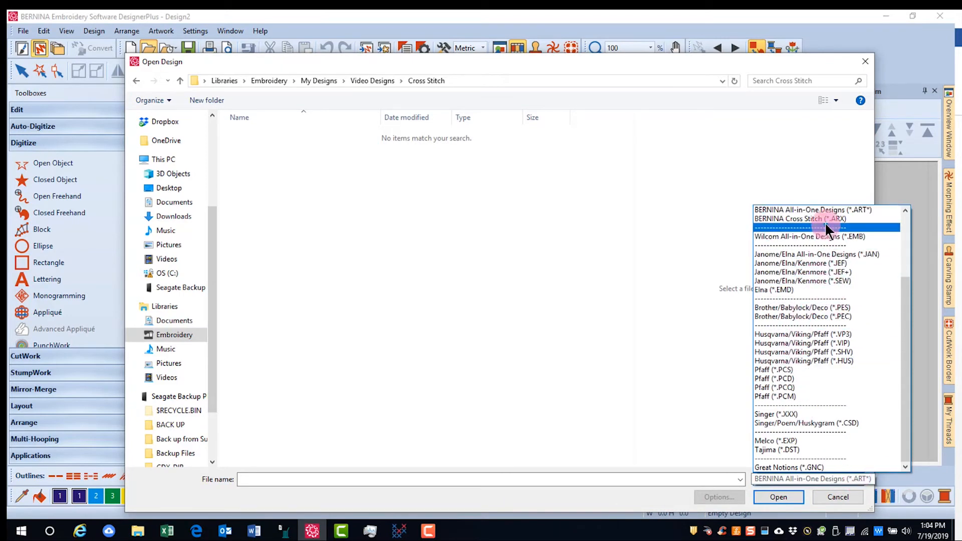
pyautogui.click(799, 219)
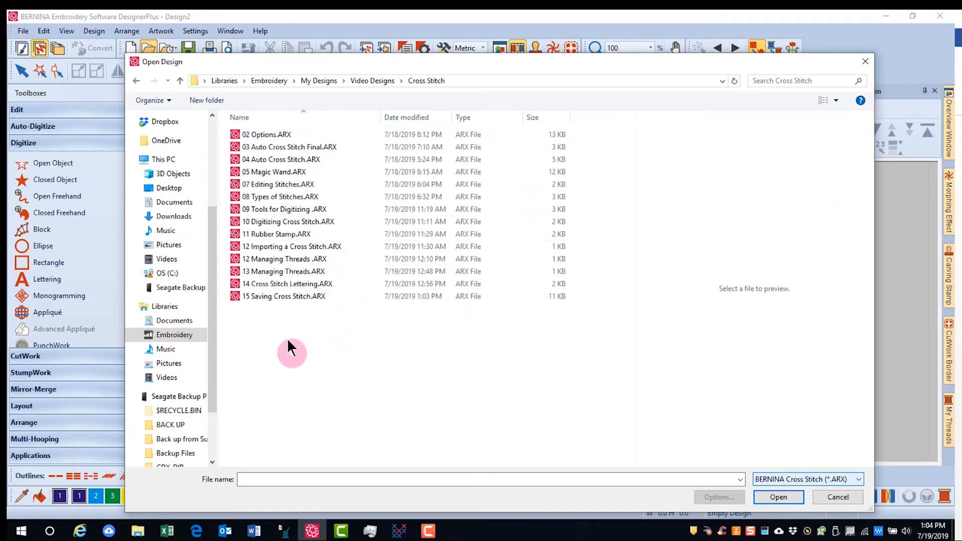
pyautogui.click(284, 296)
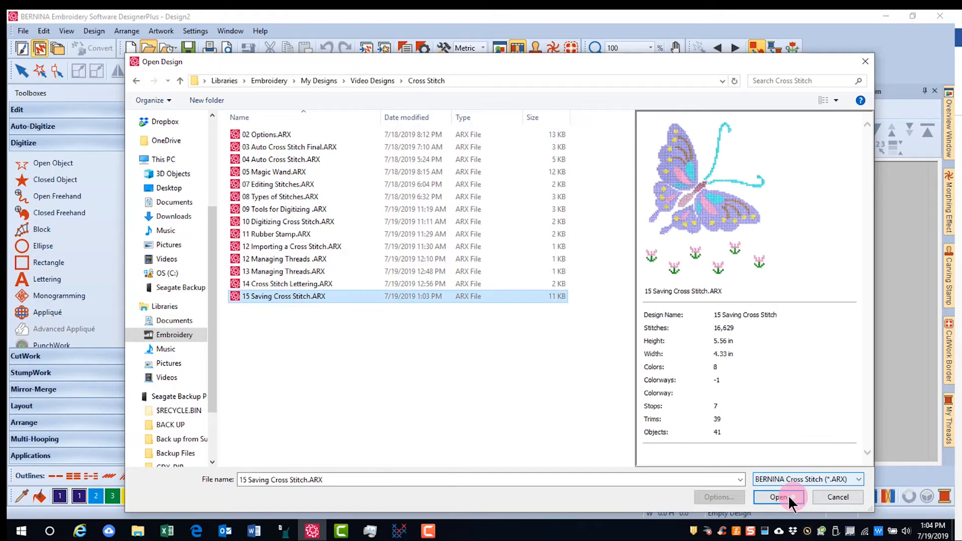
# - Open 15 Saving Cross Stitch.ARX, bringing up the non-native design resizing warning
pyautogui.click(779, 497)
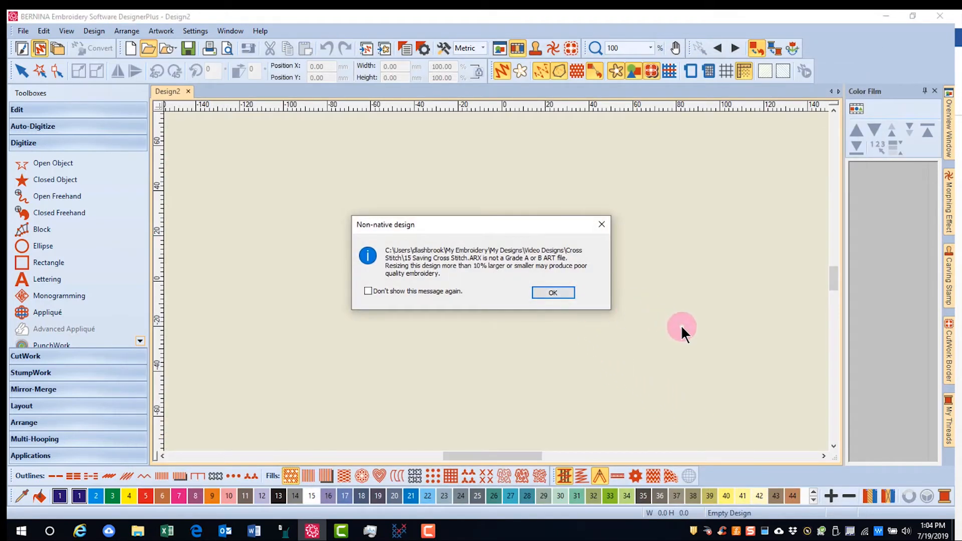
pyautogui.moveTo(684, 313)
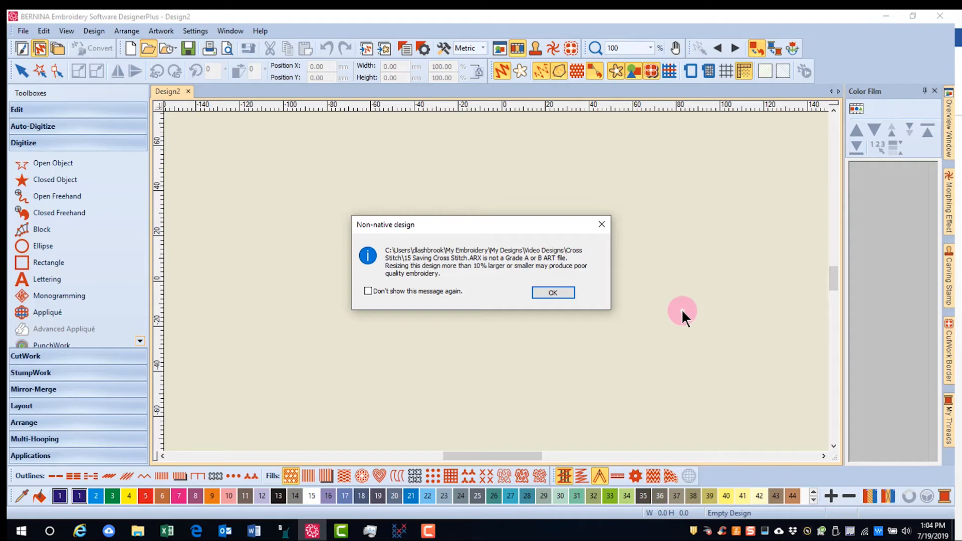
pyautogui.moveTo(573, 331)
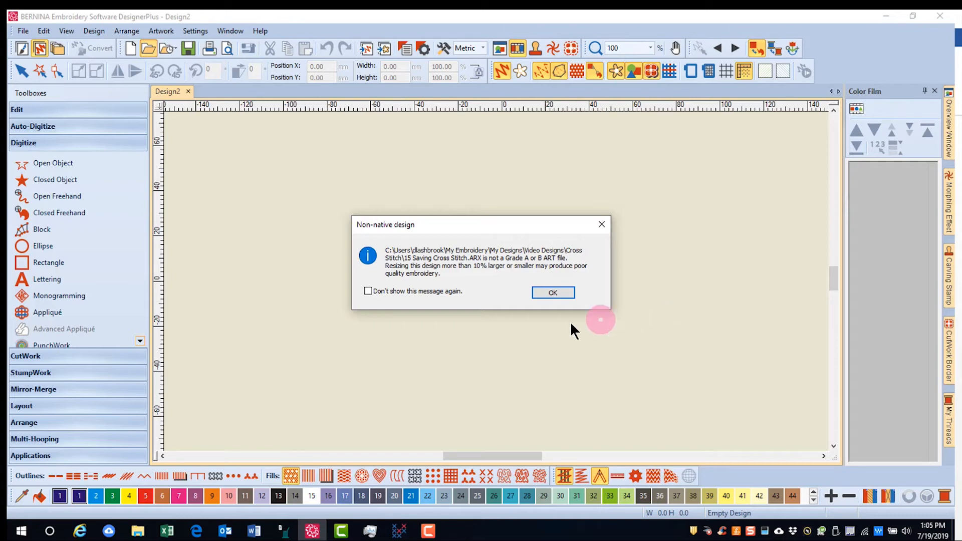
# - Dismiss the non-native design warning and toggle the stitch display for the opened butterfly design
pyautogui.click(553, 293)
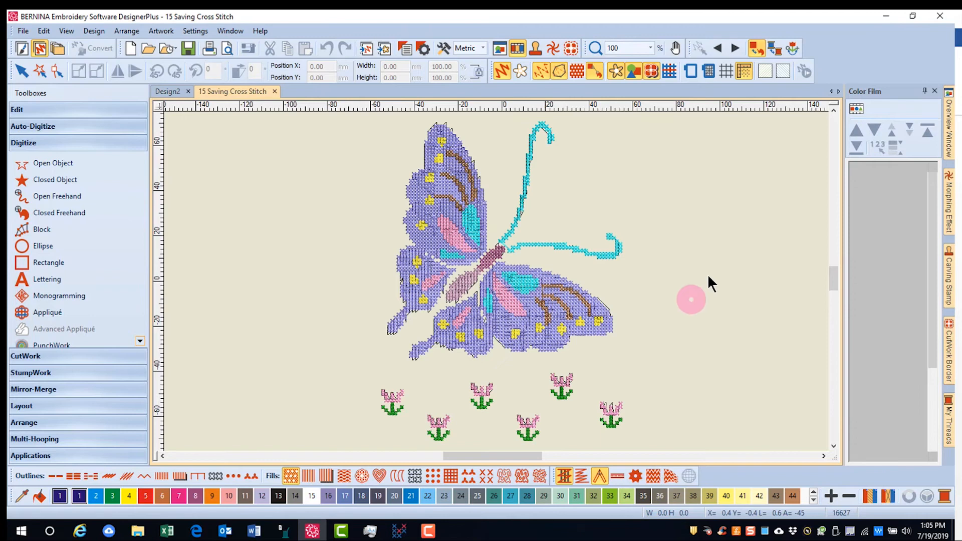
pyautogui.click(559, 70)
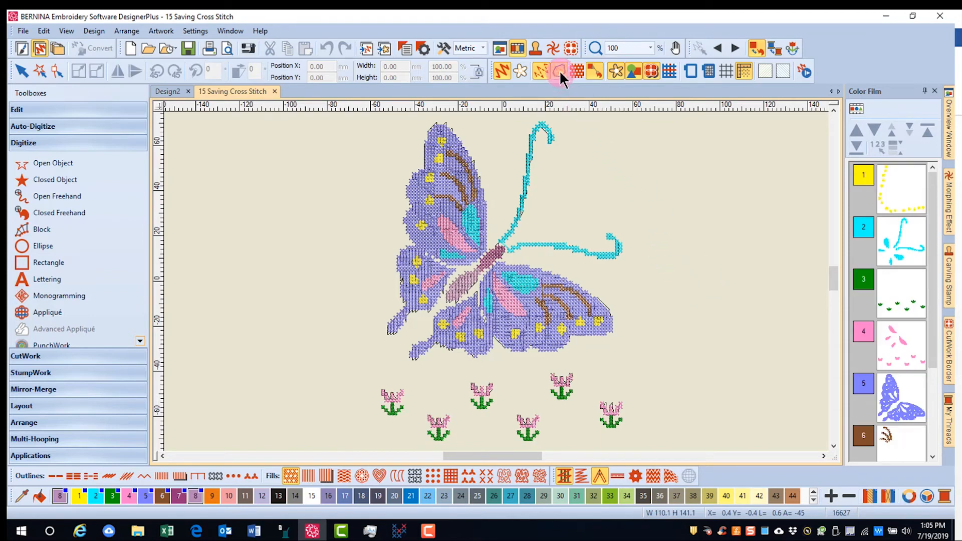
pyautogui.moveTo(560, 70)
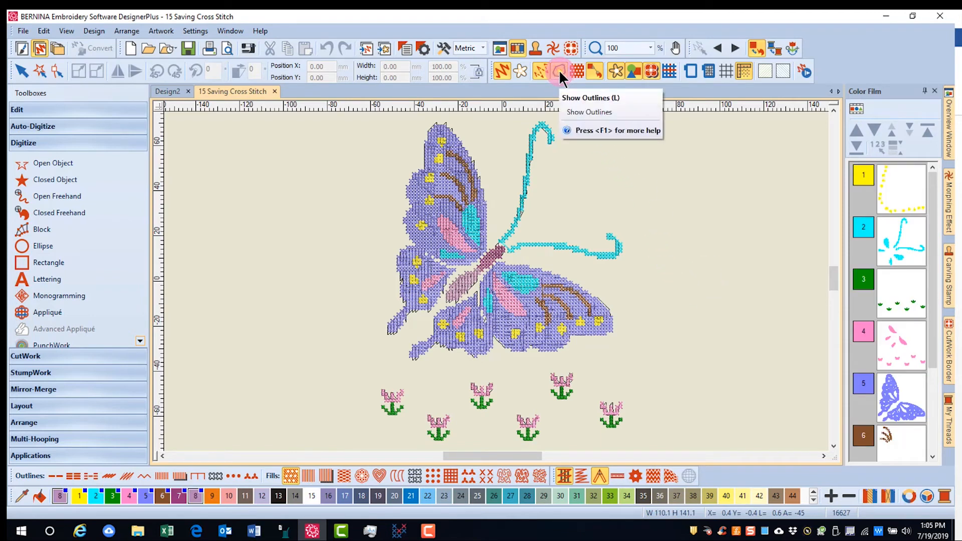
pyautogui.click(561, 70)
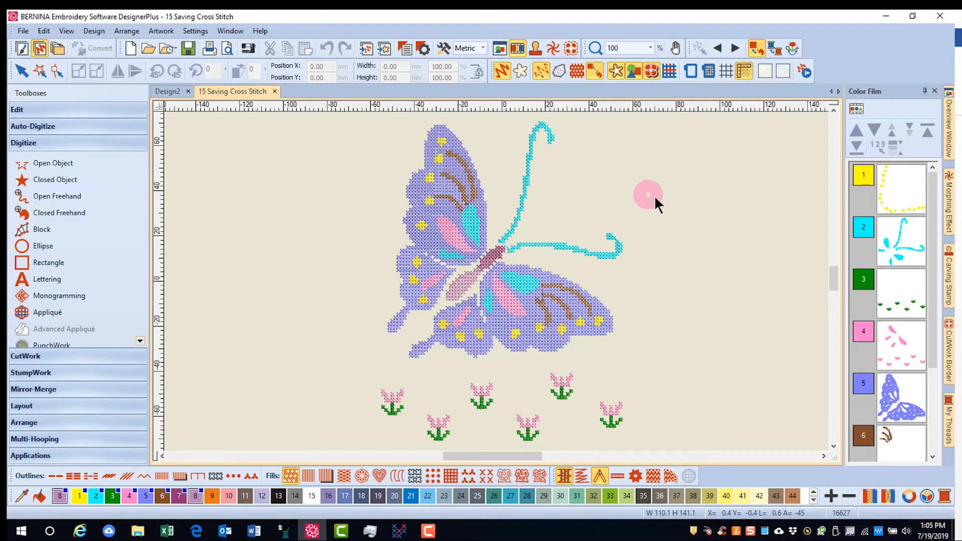
pyautogui.moveTo(693, 202)
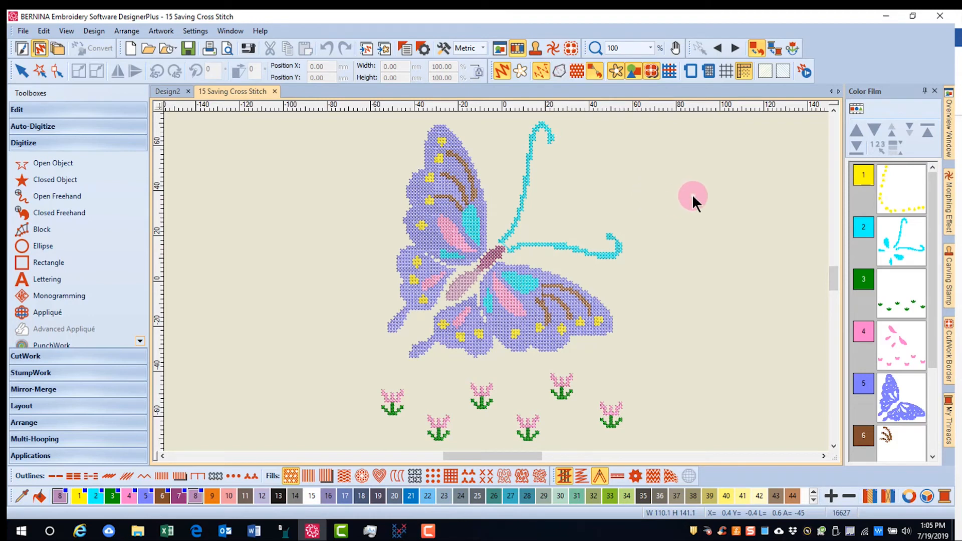
pyautogui.moveTo(246, 48)
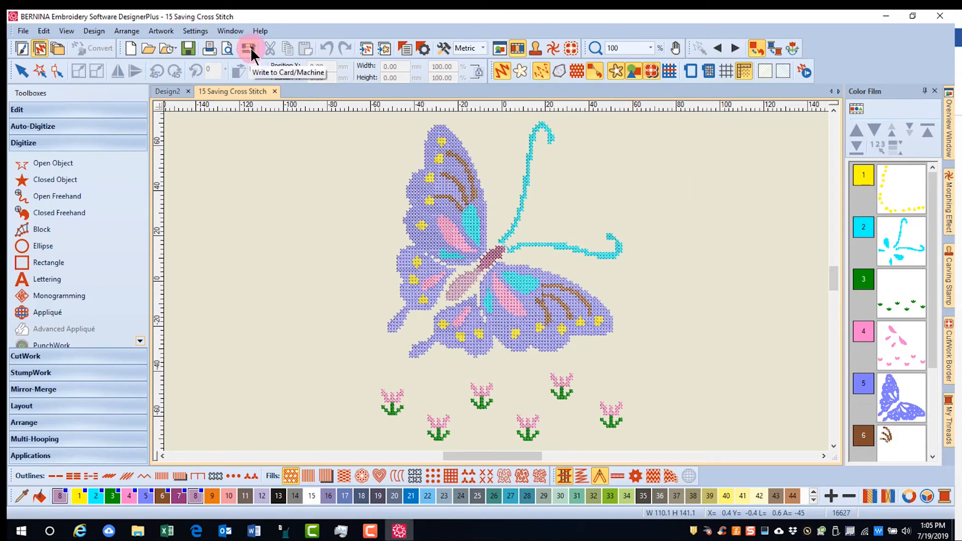
pyautogui.moveTo(247, 52)
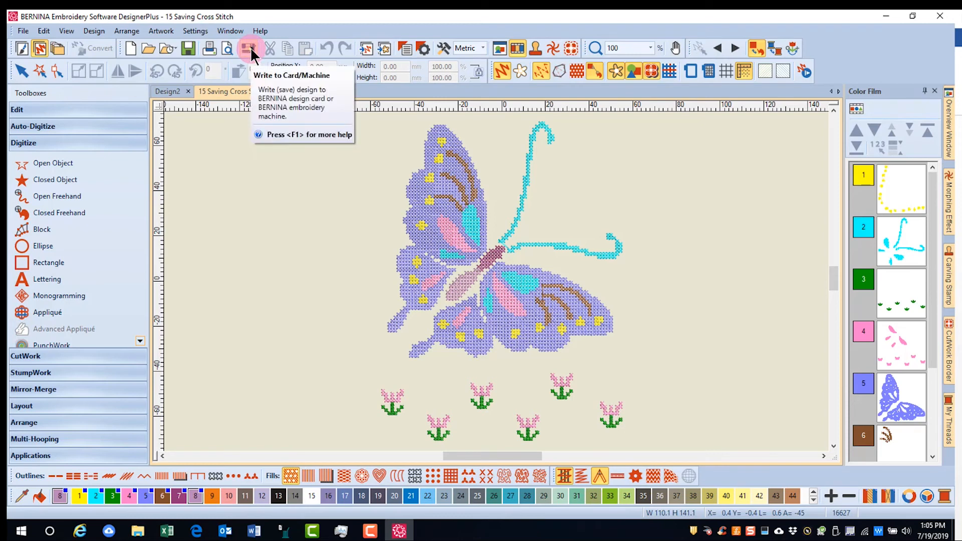